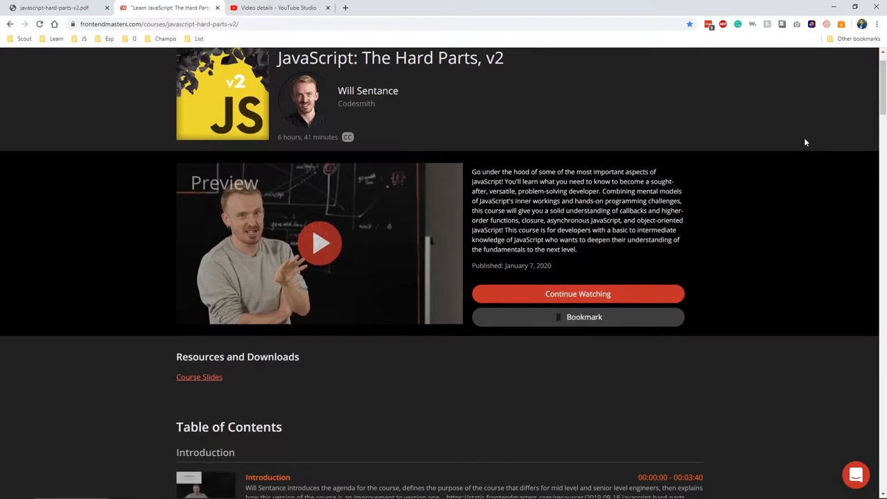
- Scroll the JavaScript: The Hard Parts, v2 table of contents down to the Closure lessons
scroll("down", 3)
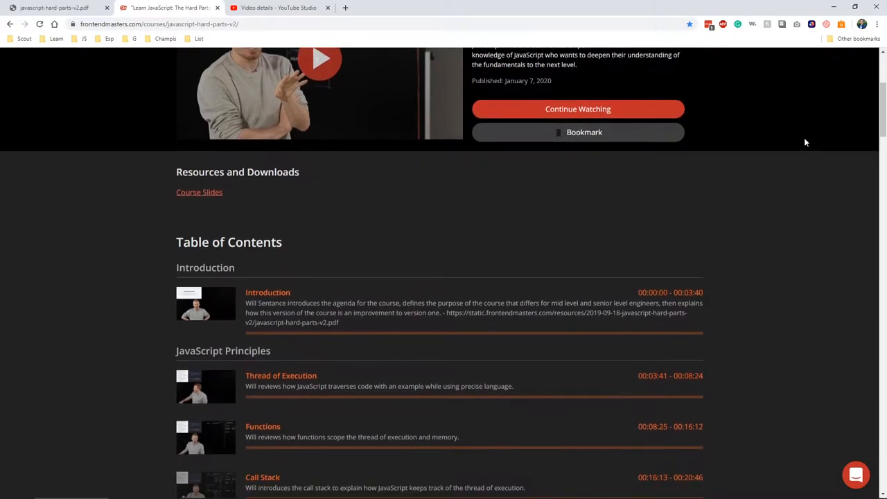
scroll("down", 3)
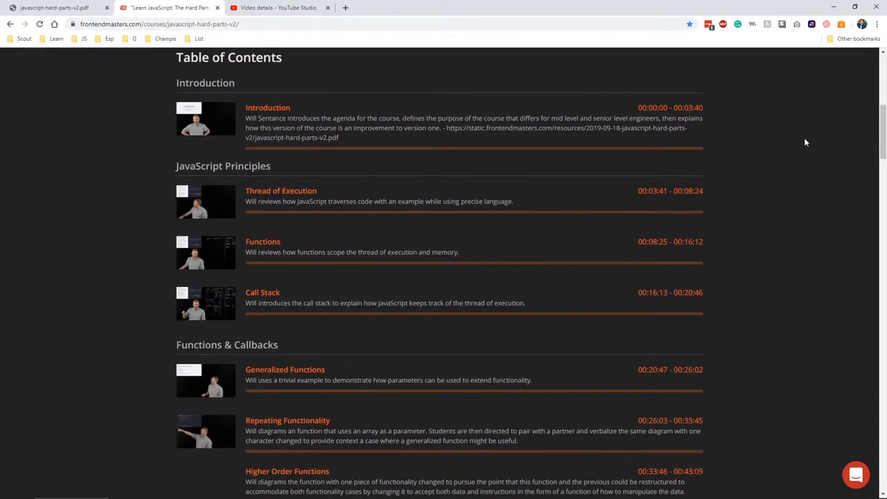
scroll("down", 3)
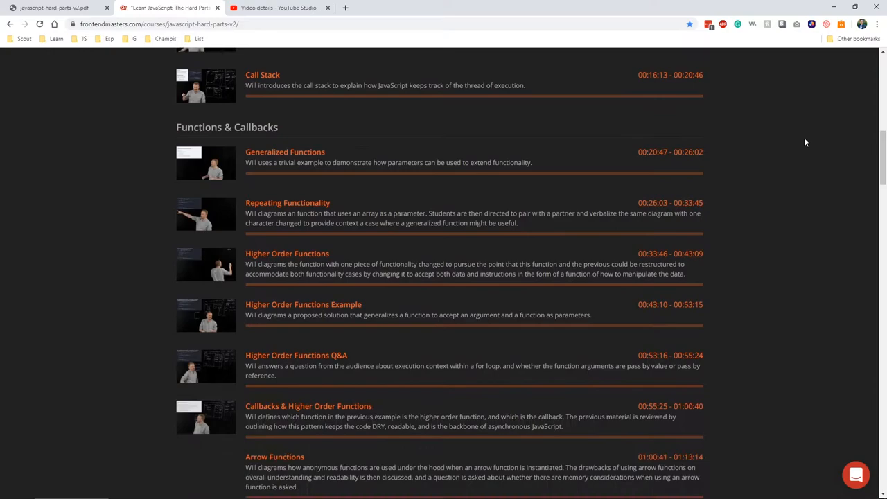
scroll("down", 3)
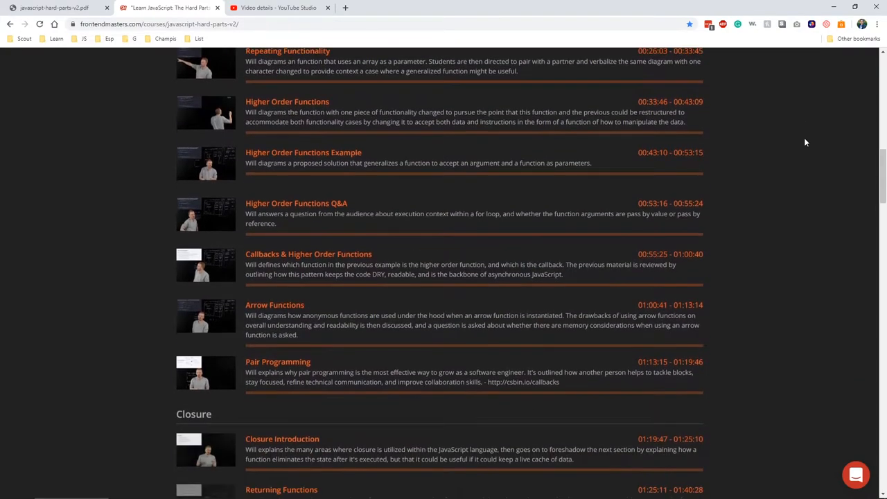
scroll("down", 3)
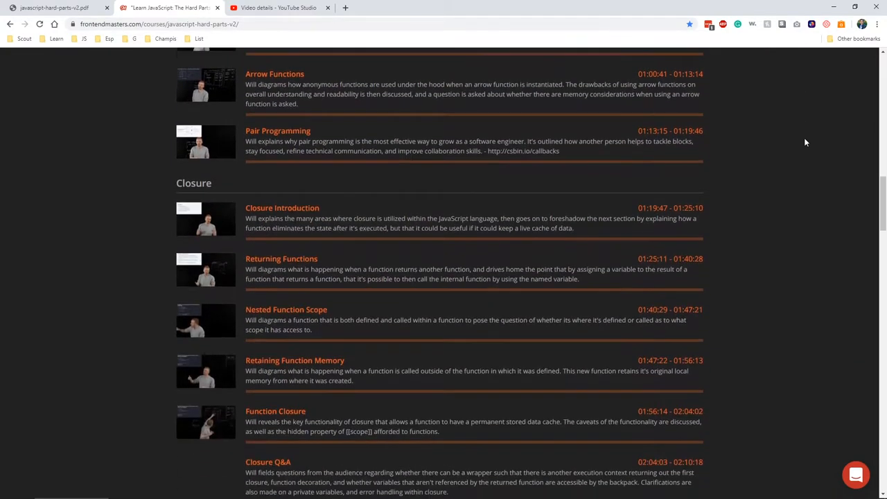
scroll("down", 3)
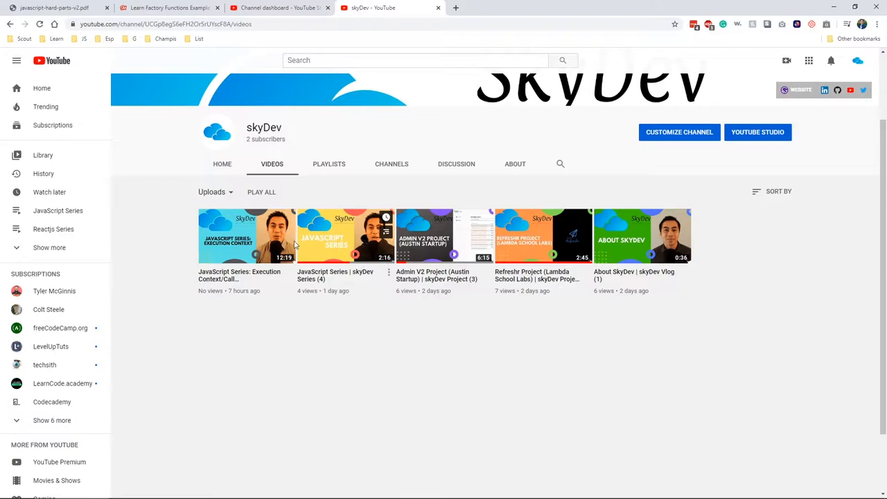
- Show the skyDev channel's Videos tab listing its uploads
left_click(246, 235)
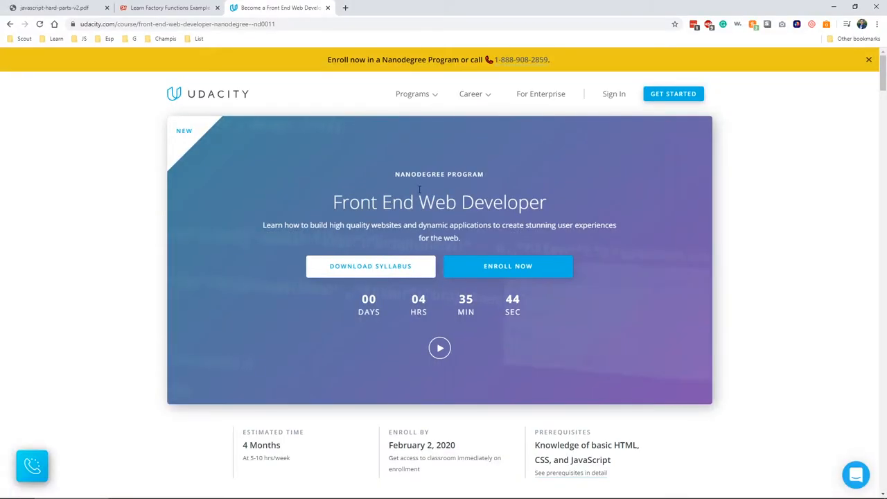
mouse_move(612, 194)
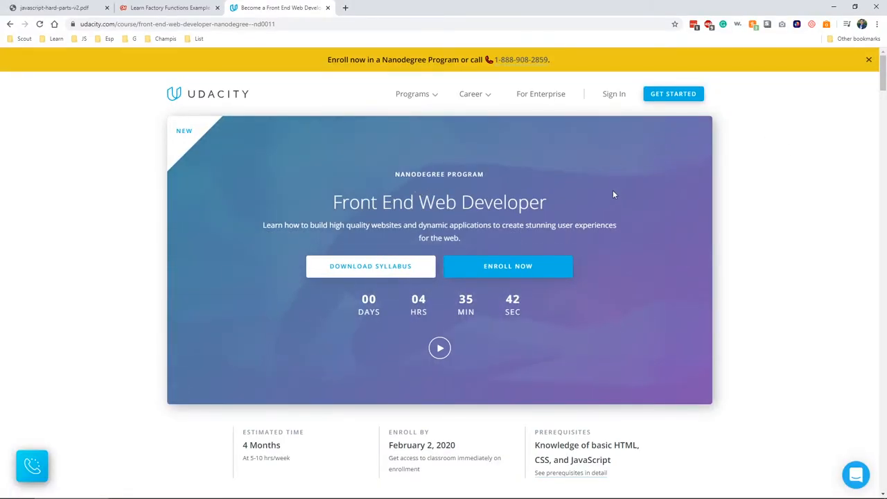
- Skim the Nanodegree page and Frontend Masters testimonials, then go to the Pluralsight homepage
scroll("down", 3)
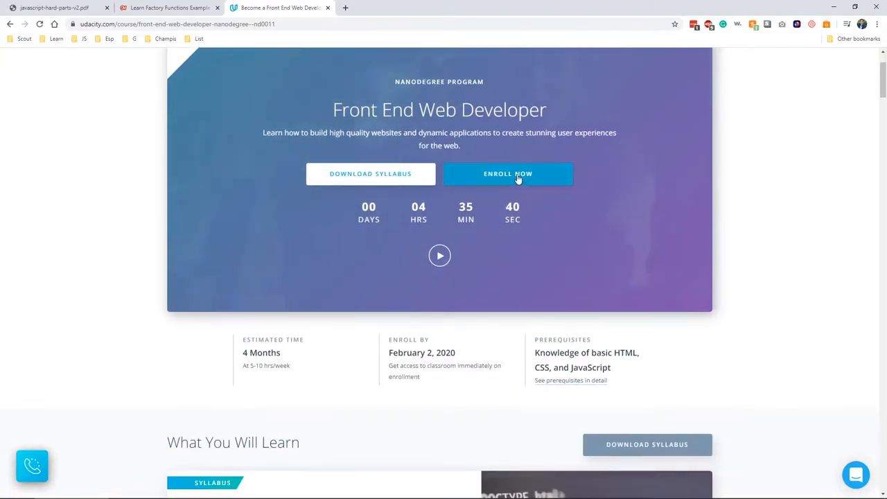
left_click(507, 174)
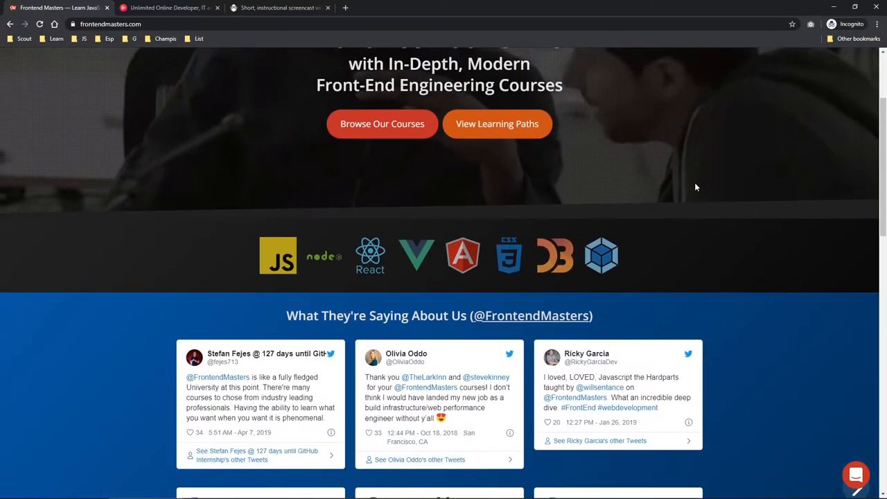
scroll("down", 3)
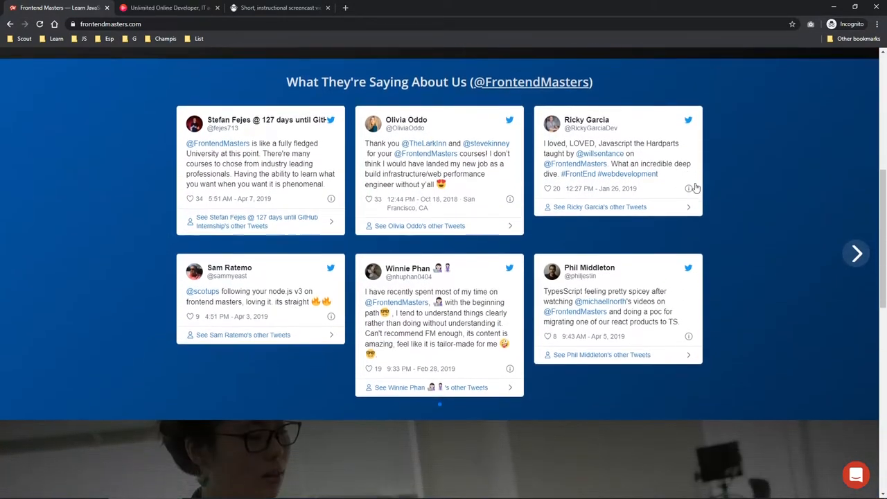
left_click(166, 8)
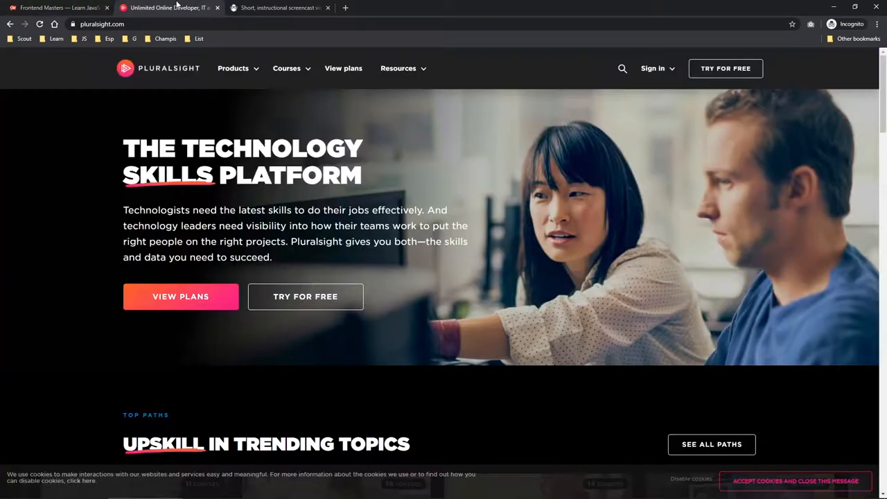
- Scroll past Pluralsight's trending topic paths and stay-ahead resources, then go to egghead.io
scroll("down", 3)
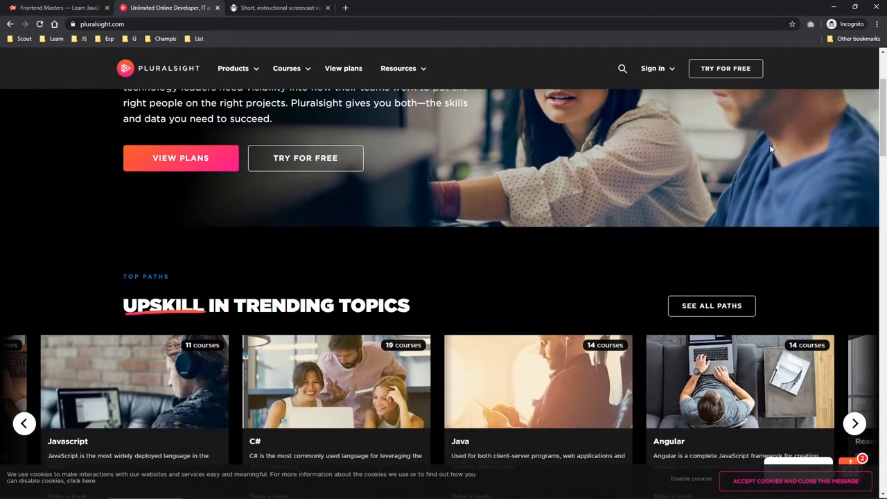
scroll("down", 3)
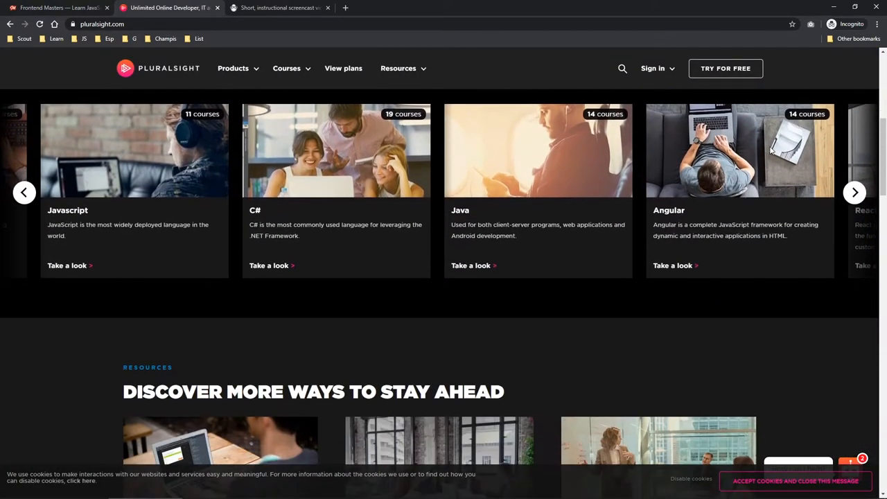
scroll("down", 3)
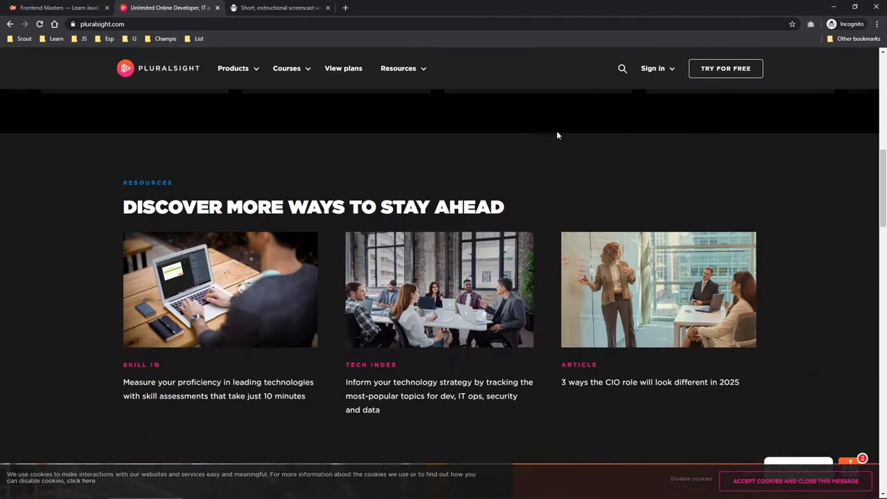
left_click(277, 8)
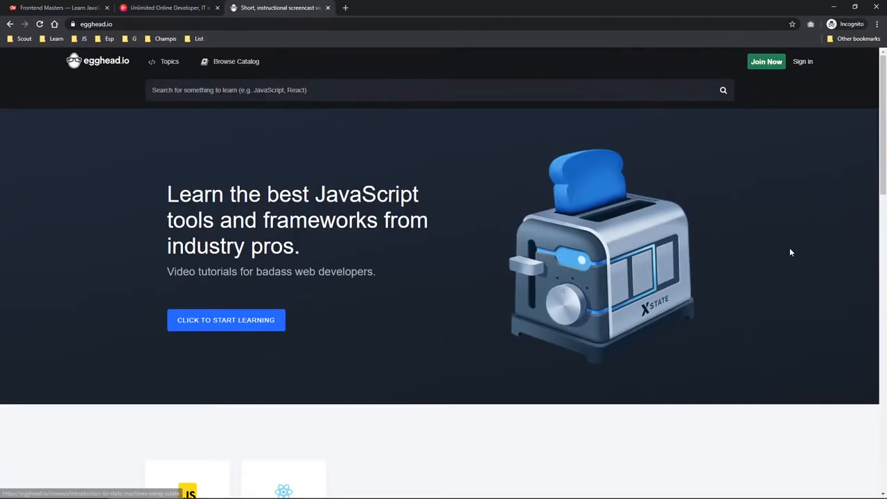
- Scroll the egghead.io homepage to the 'What is egghead?' introduction
scroll("down", 3)
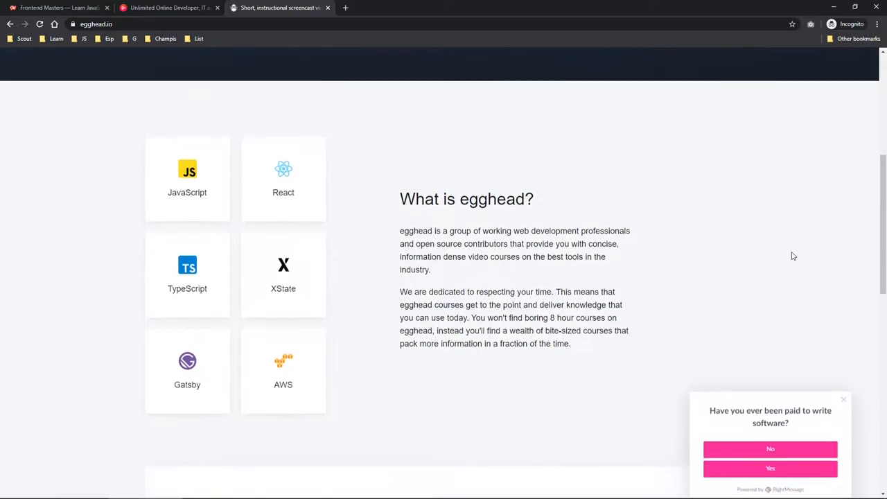
scroll("down", 3)
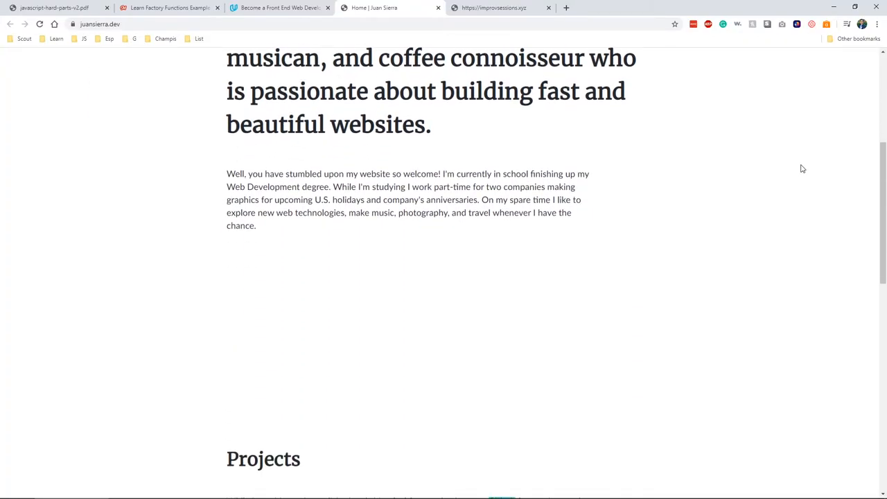
- Scroll the portfolio site down to its Projects section
scroll("down", 3)
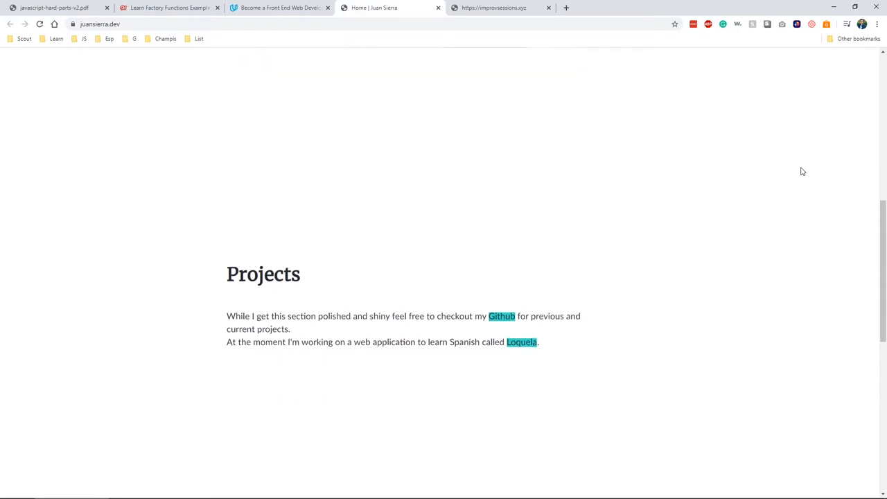
scroll("down", 3)
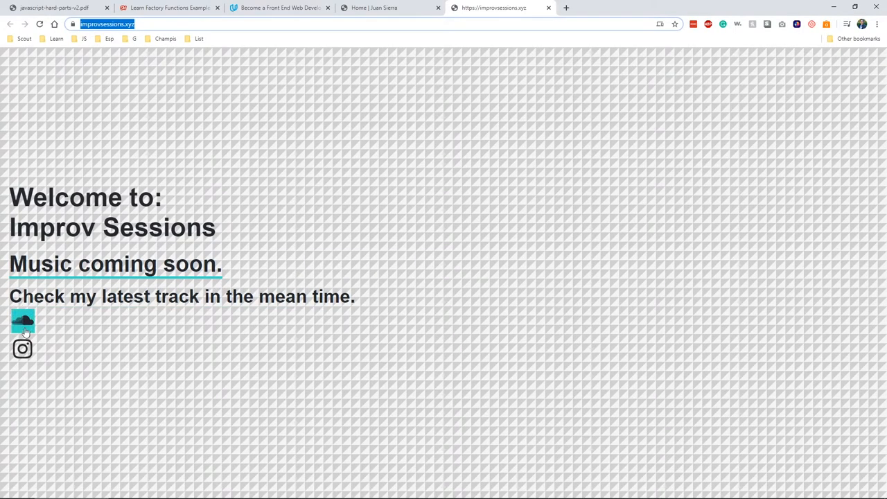
- Open the Improv Sessions SoundCloud profile and scroll to its latest track
left_click(22, 318)
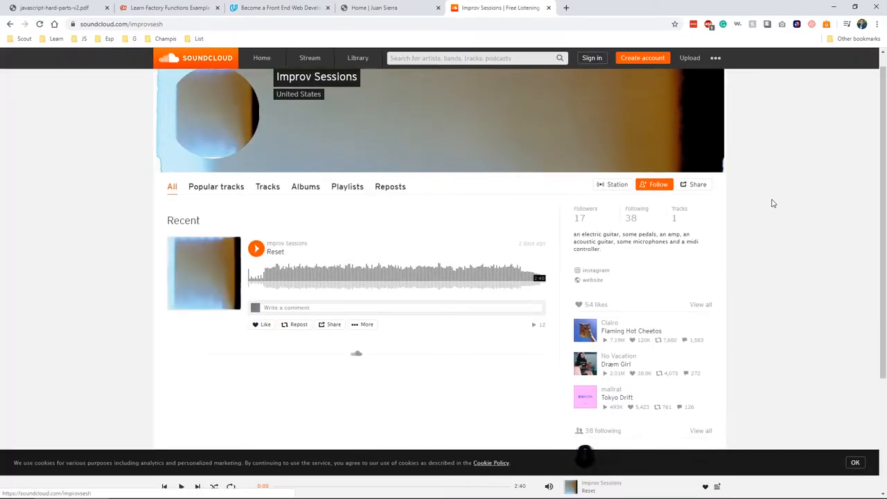
scroll("down", 3)
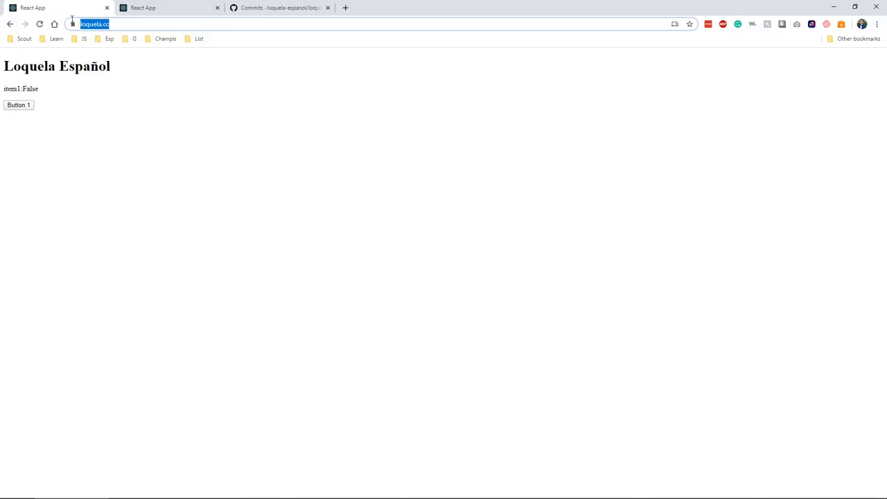
- Load dev.loquela.co in the second Loquela tab, then go to the loquela-client commits
left_click(166, 8)
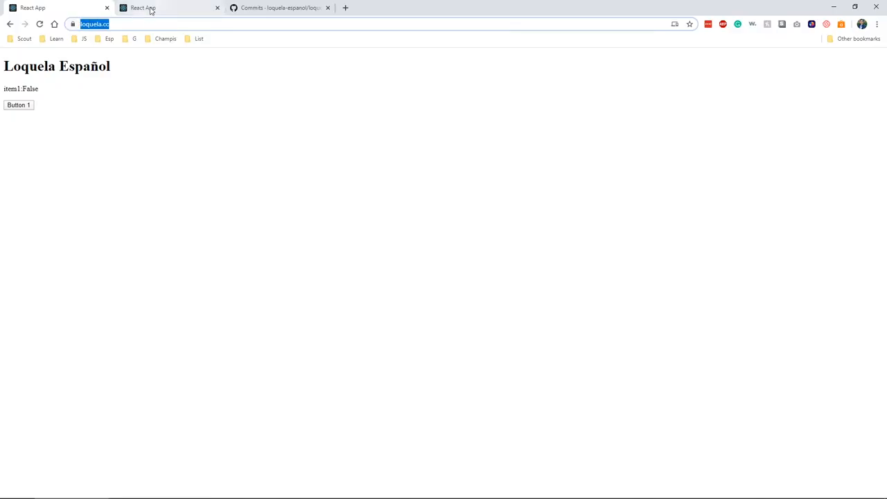
type("dev.loquela.co")
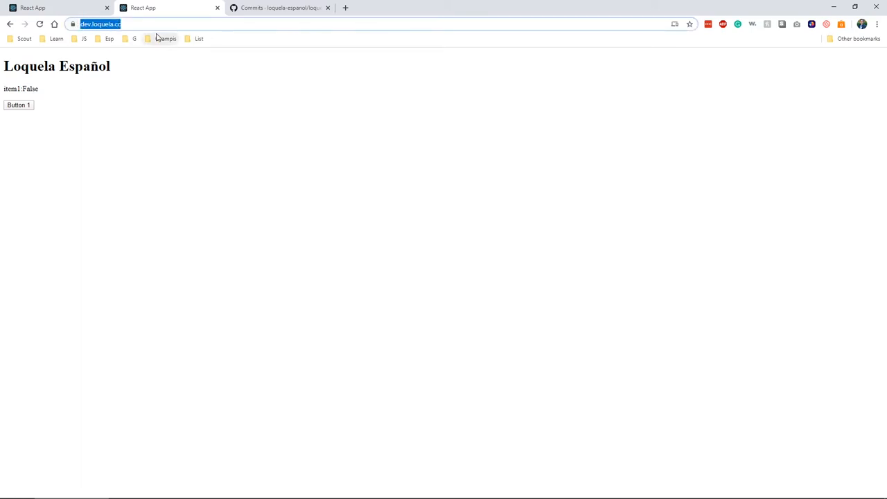
left_click(278, 8)
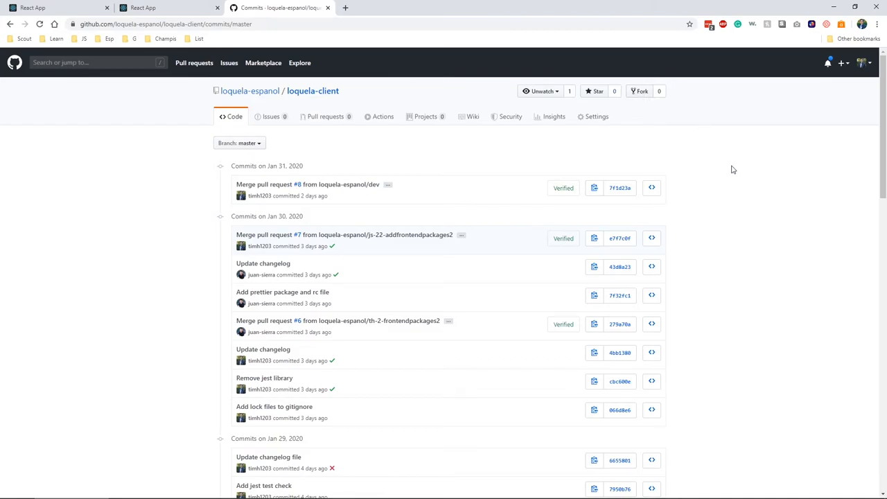
- Scroll the loquela-client master commits back to the oldest, 'Add create-react-app'
scroll("down", 3)
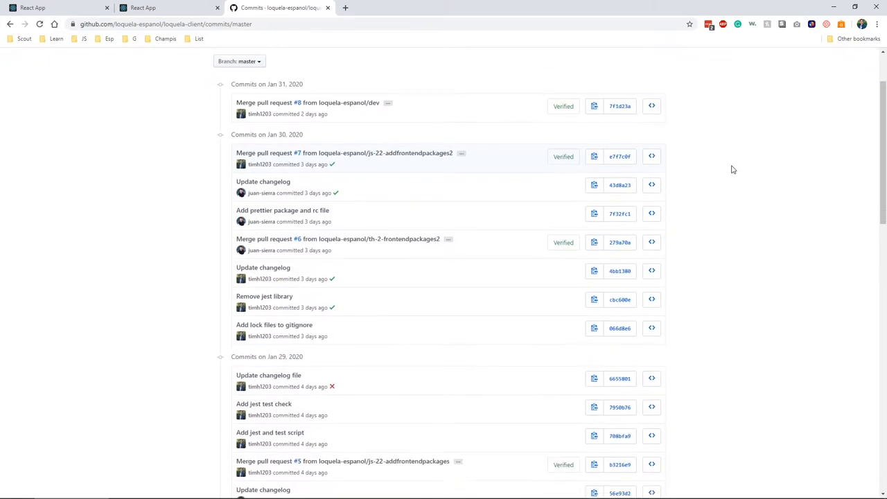
scroll("down", 3)
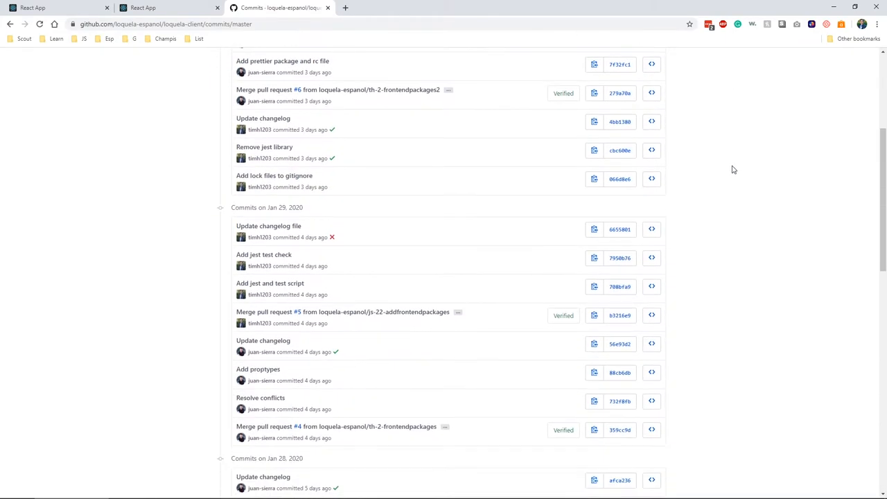
scroll("down", 3)
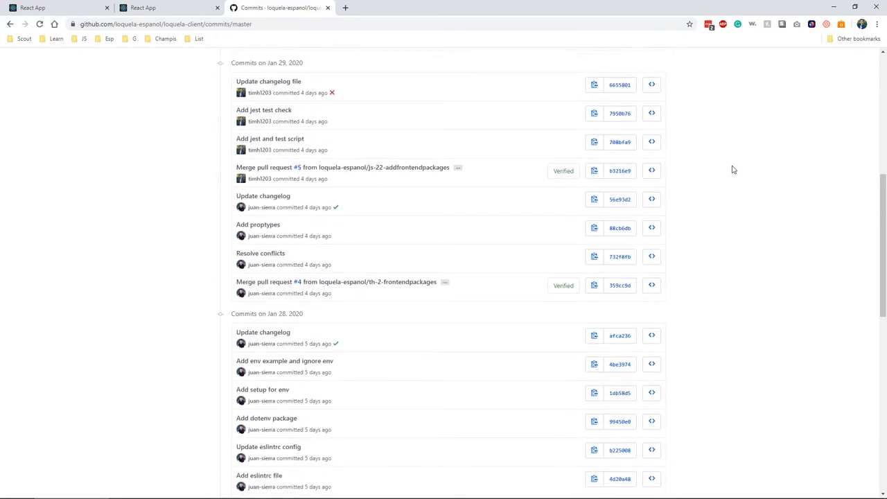
scroll("down", 3)
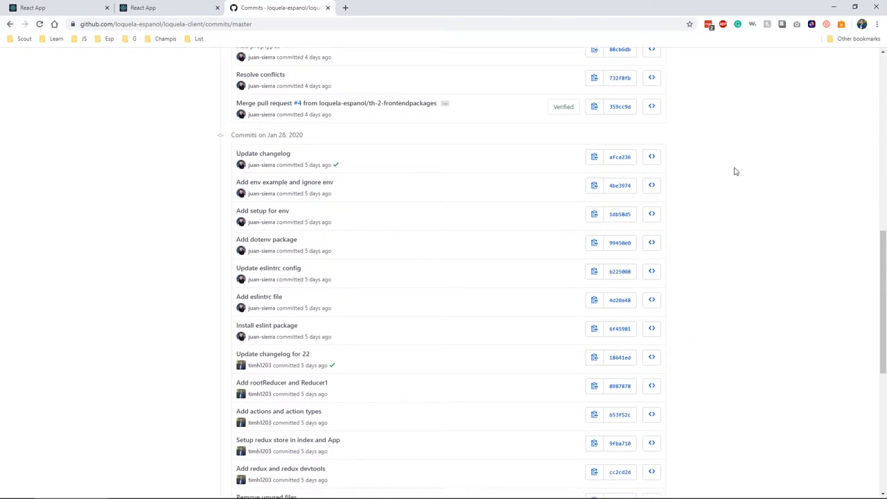
scroll("down", 3)
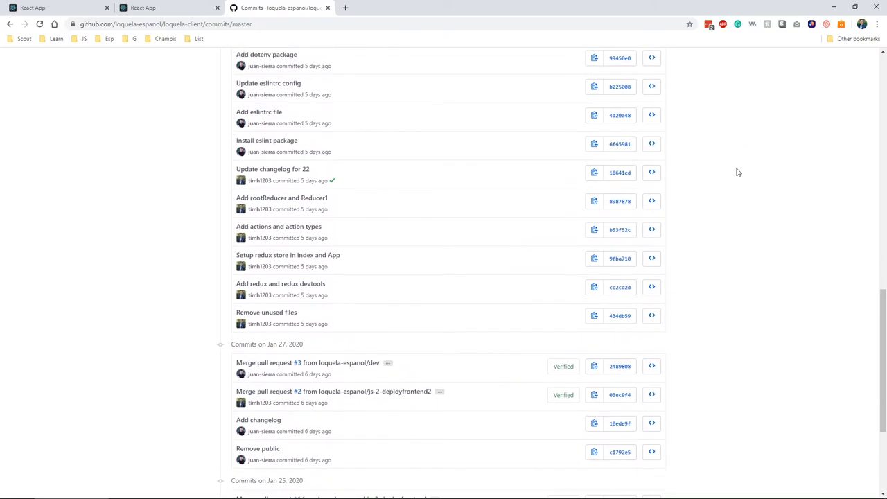
scroll("down", 3)
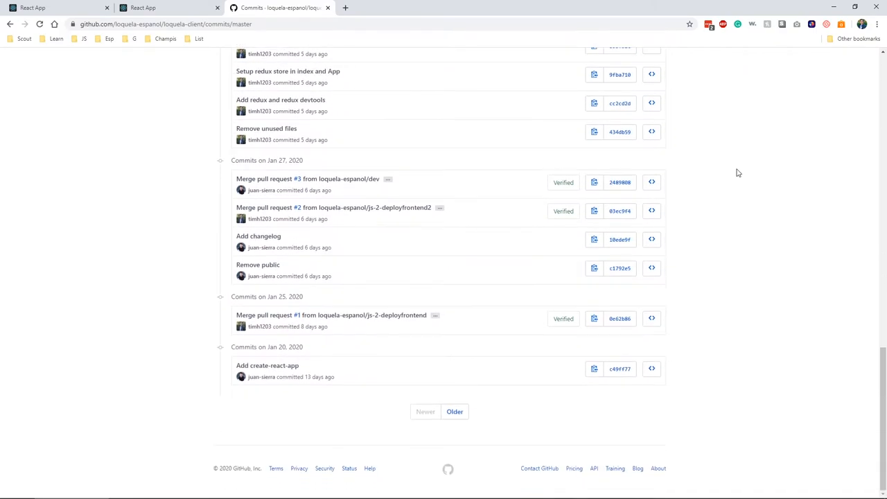